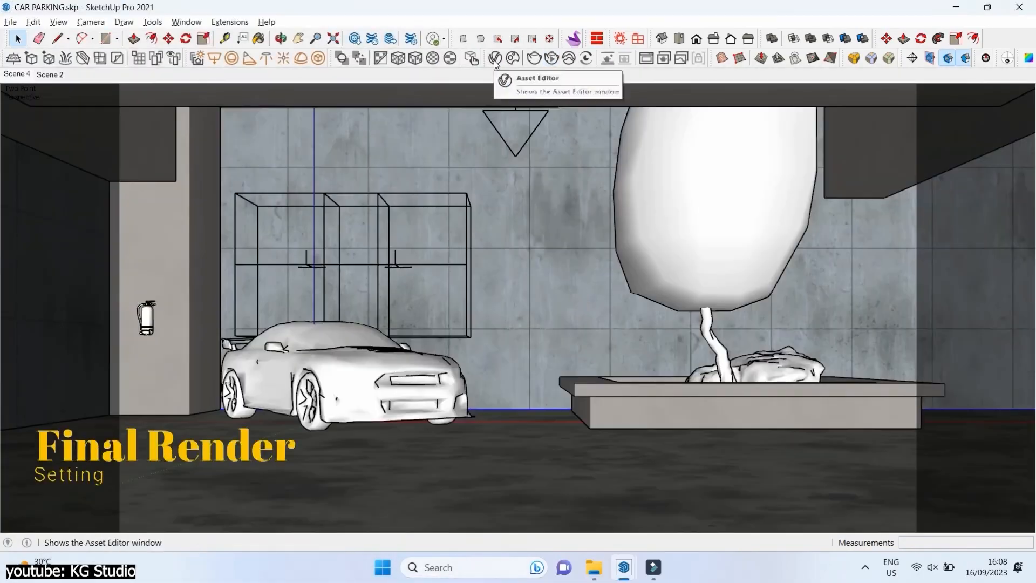
# Step: Show the Dirt render element's ambient occlusion parameters in the V-Ray Asset Editor
pyautogui.click(493, 58)
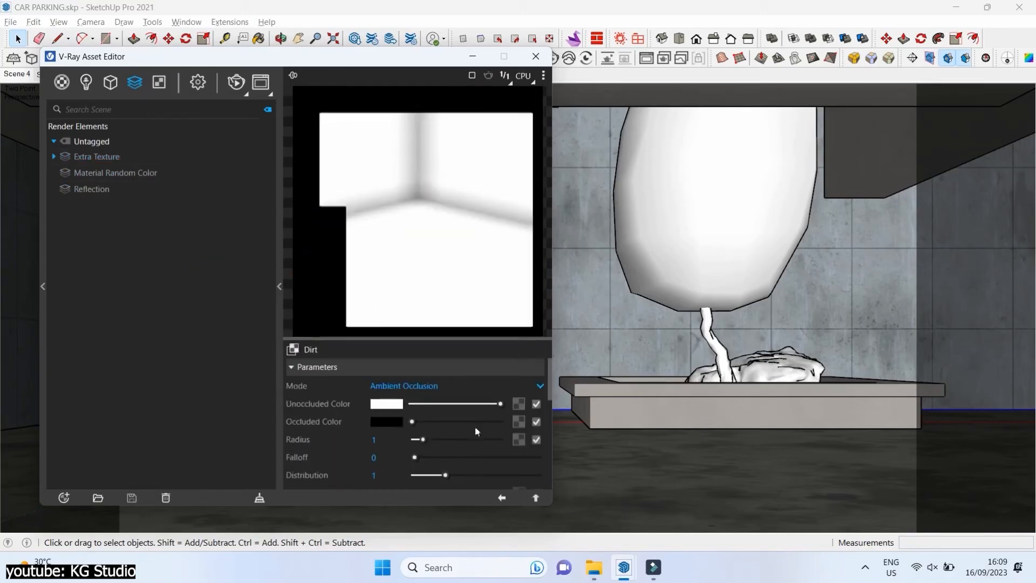
pyautogui.click(97, 156)
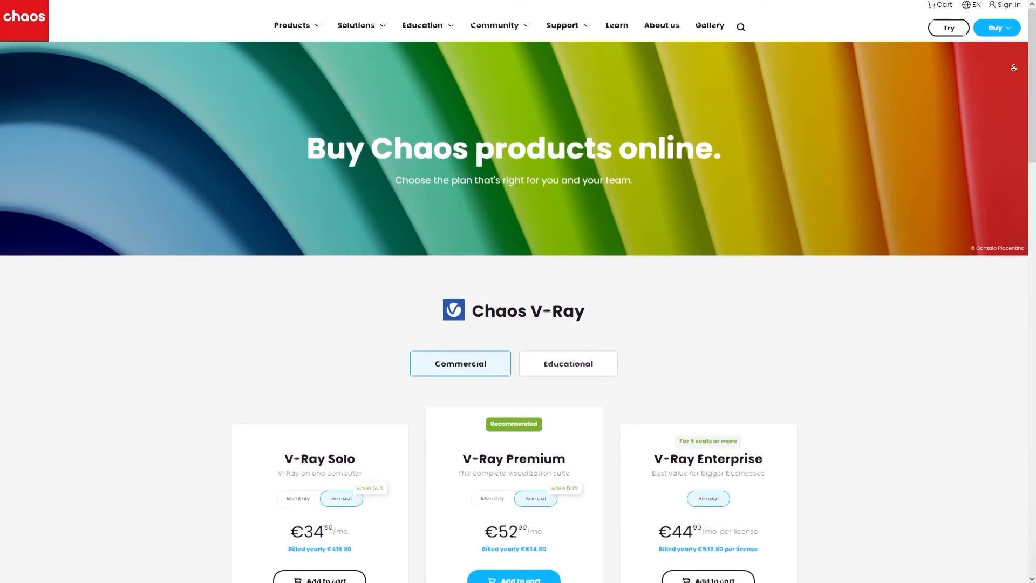
pyautogui.scroll(-3)
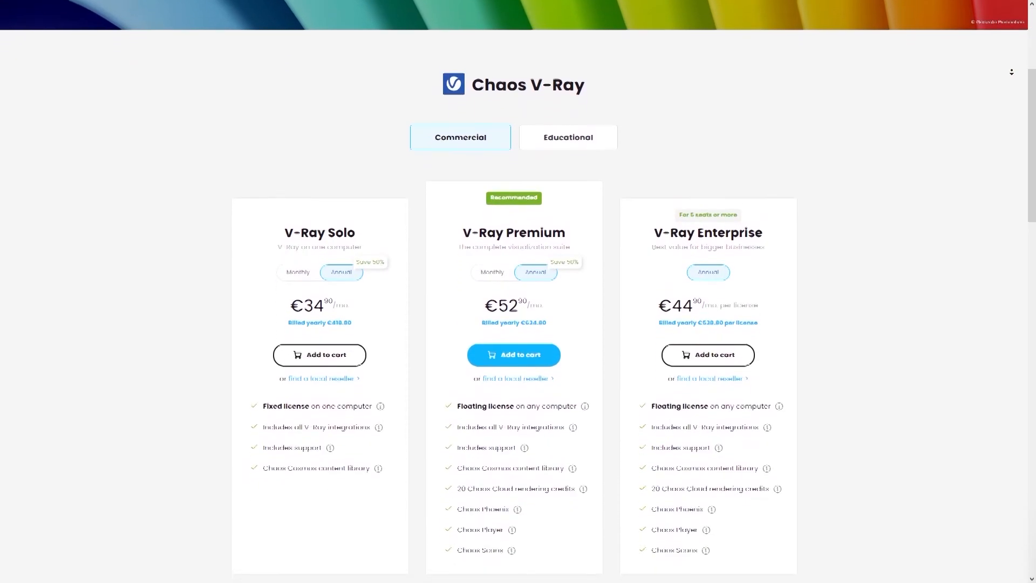
pyautogui.click(567, 136)
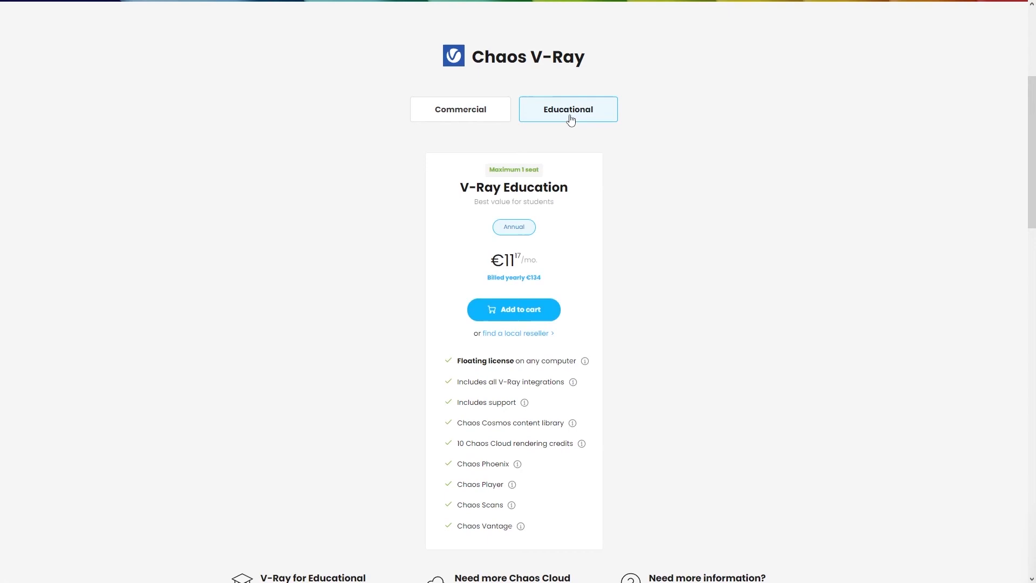
pyautogui.click(459, 109)
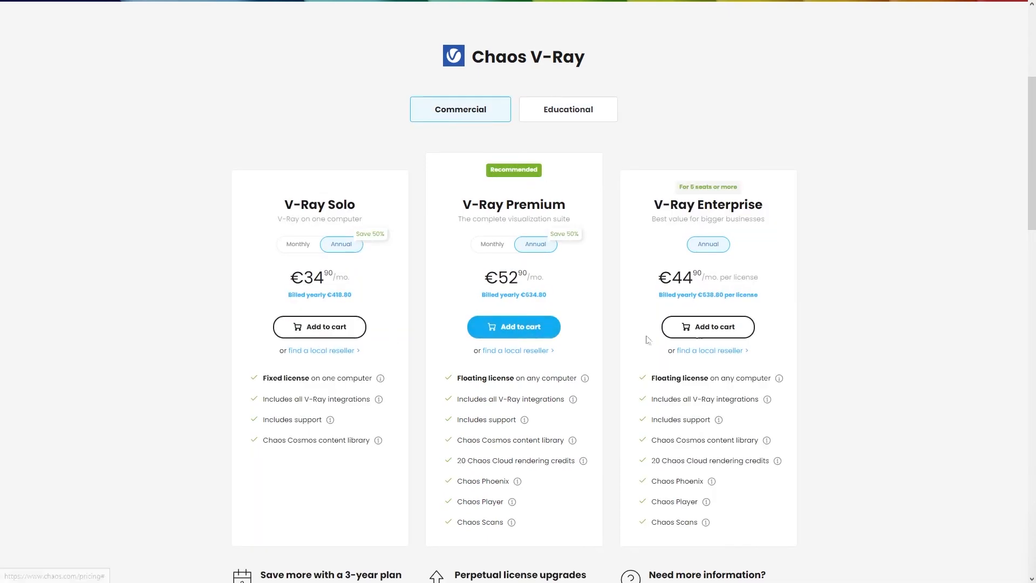
pyautogui.scroll(-3)
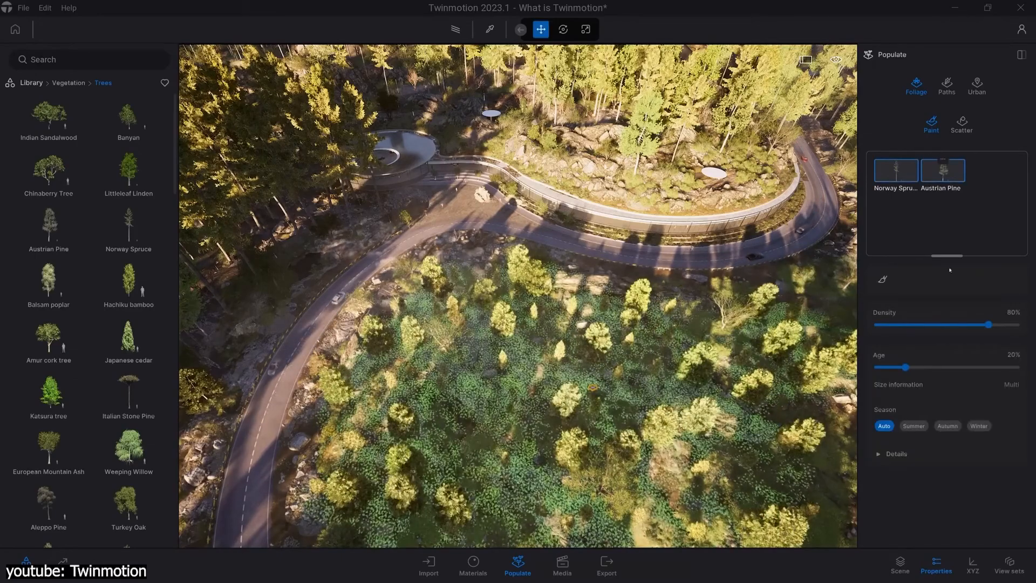
# Step: Paint foliage on the terrain and show the Ambience environment settings for time, weather and location
pyautogui.moveTo(910, 367); pyautogui.dragTo(1018, 367)
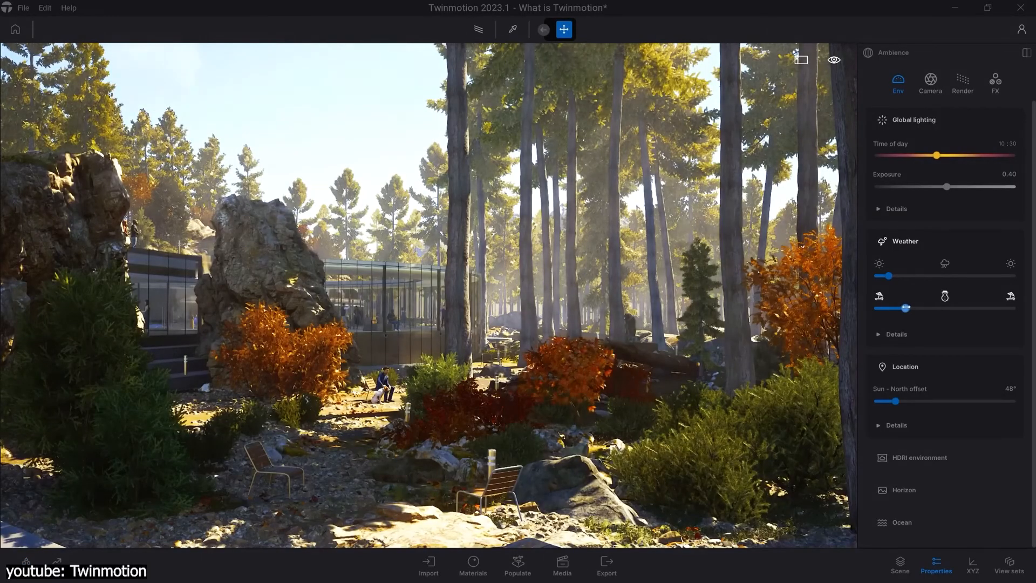
pyautogui.click(561, 565)
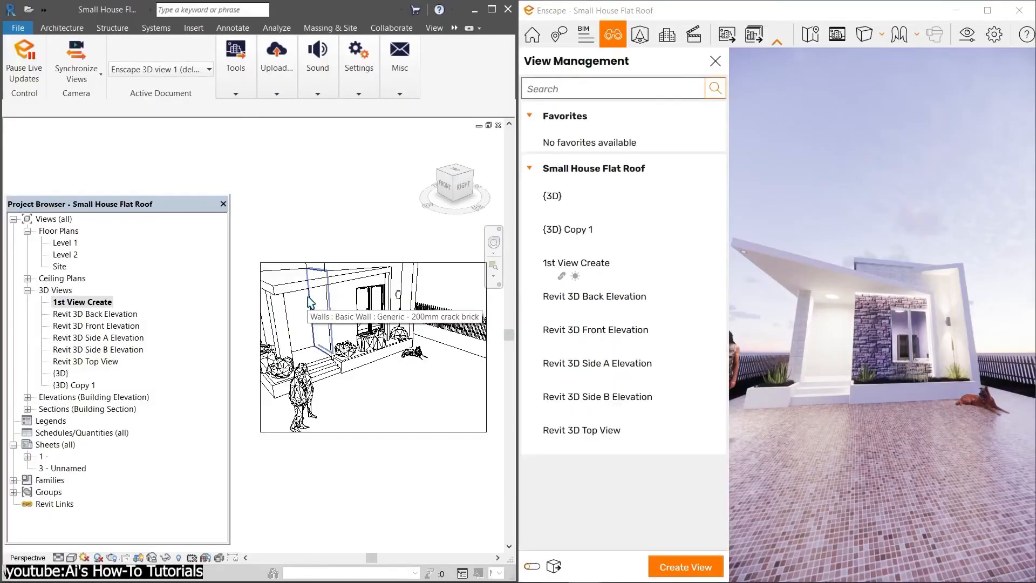
# Step: Save the house viewpoint as 'Enscape 3D view 1' and switch to the interior living-room render
pyautogui.click(684, 566)
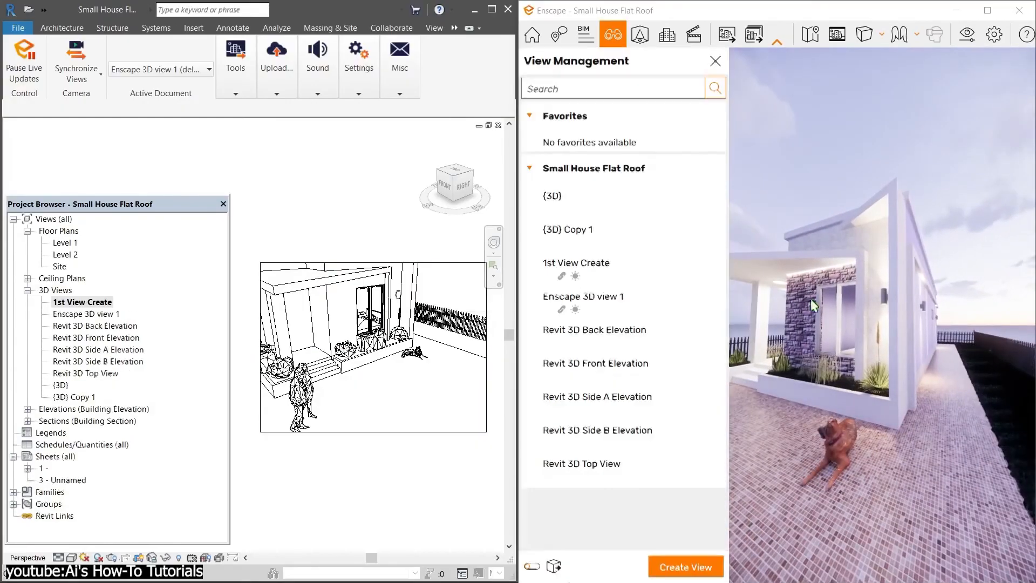
pyautogui.click(85, 314)
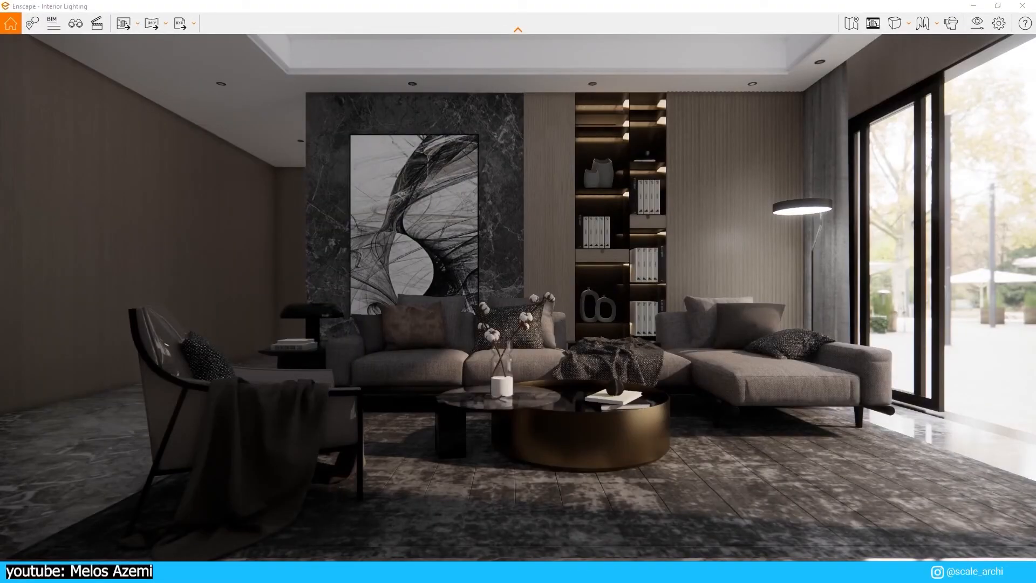
pyautogui.click(977, 23)
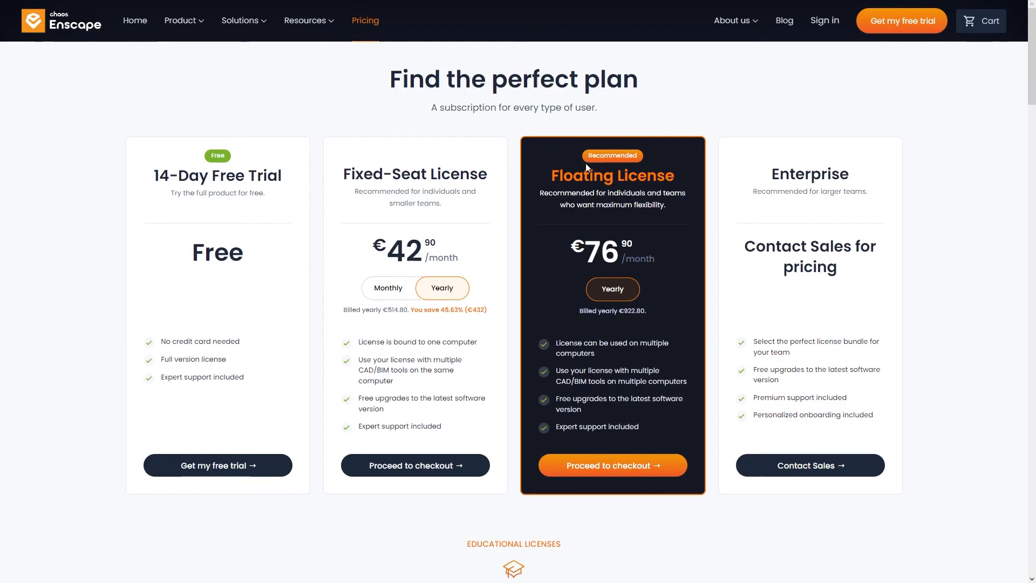
pyautogui.moveTo(818, 474)
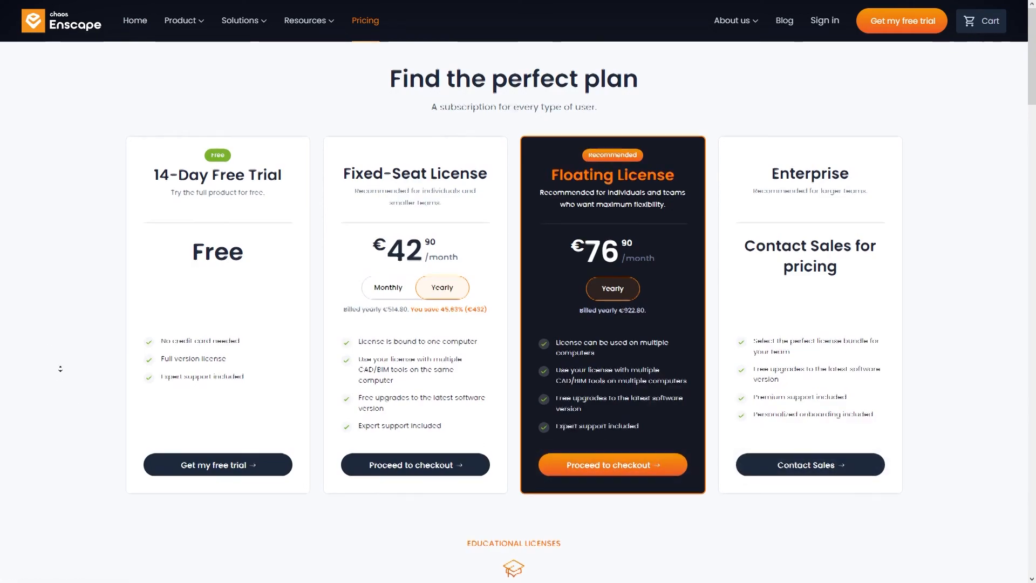
# Step: Scroll the Enscape Pricing page down to the Educational Licenses section
pyautogui.scroll(-3)
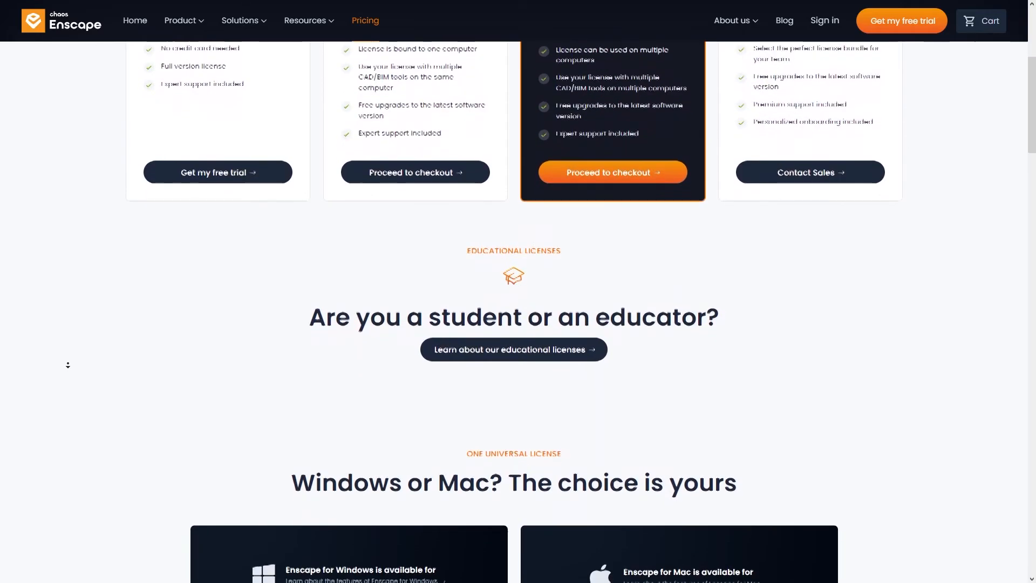
pyautogui.scroll(-3)
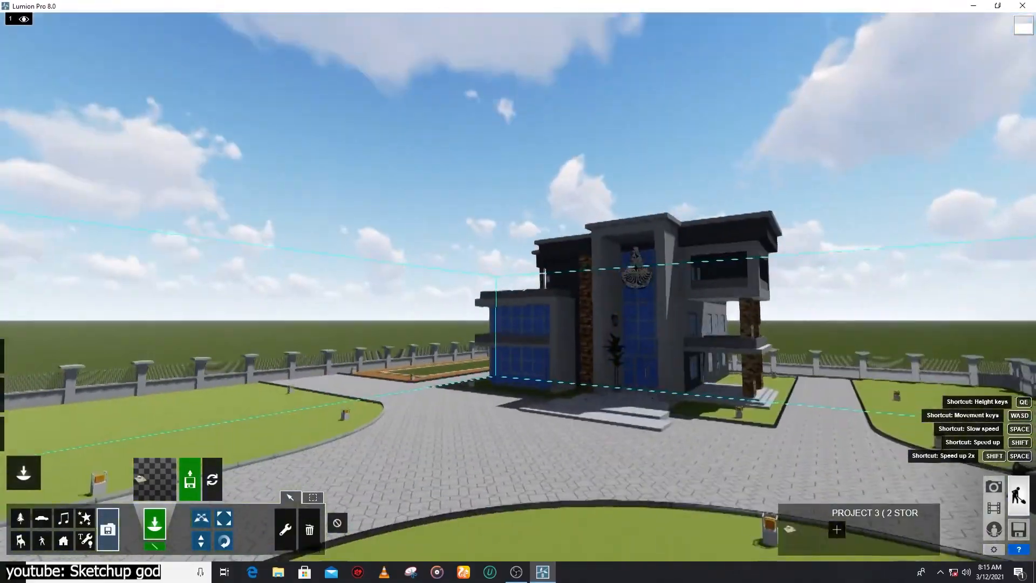
# Step: Enter Movie mode and pick the SUV's body paint material for editing
pyautogui.click(515, 572)
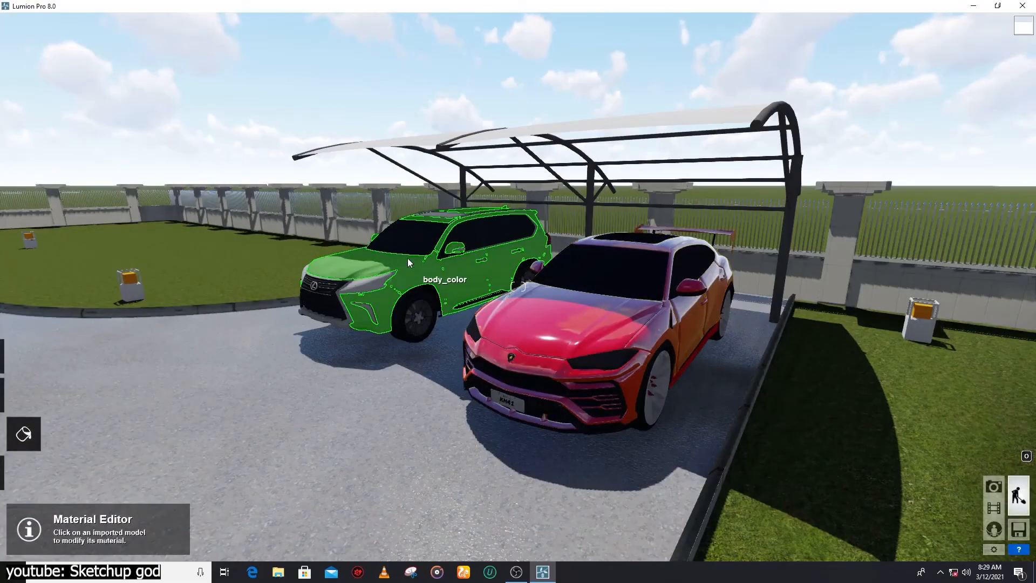
pyautogui.click(408, 262)
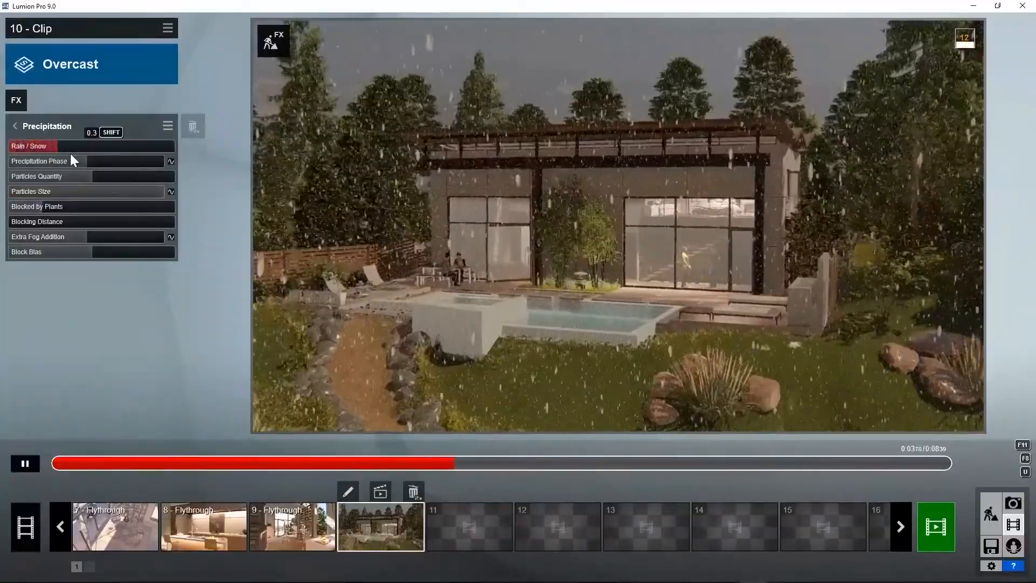
# Step: Set the rain/snow precipitation amount, then select the area light and adjust its width
pyautogui.moveTo(39, 146); pyautogui.dragTo(102, 146)
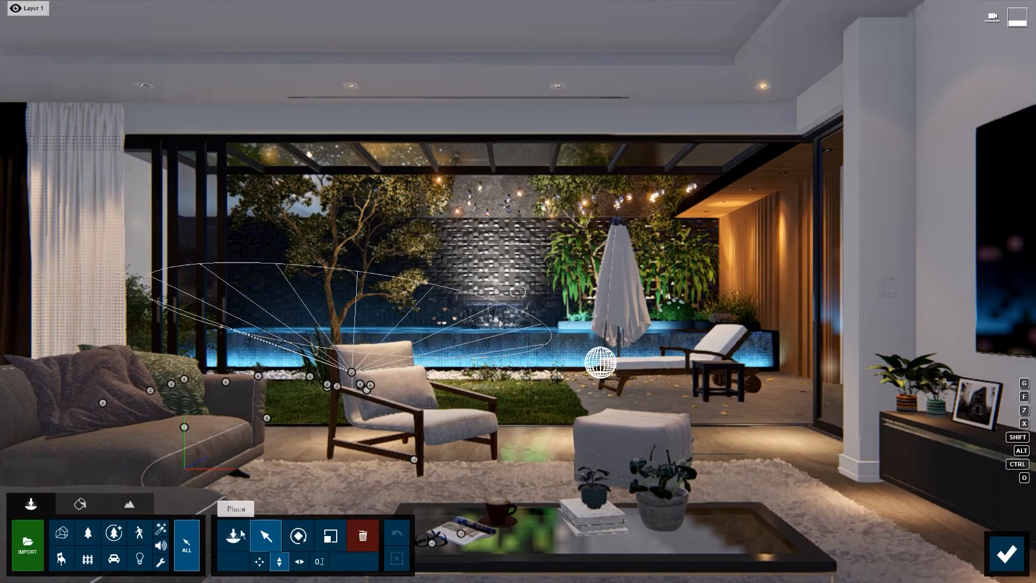
pyautogui.click(139, 558)
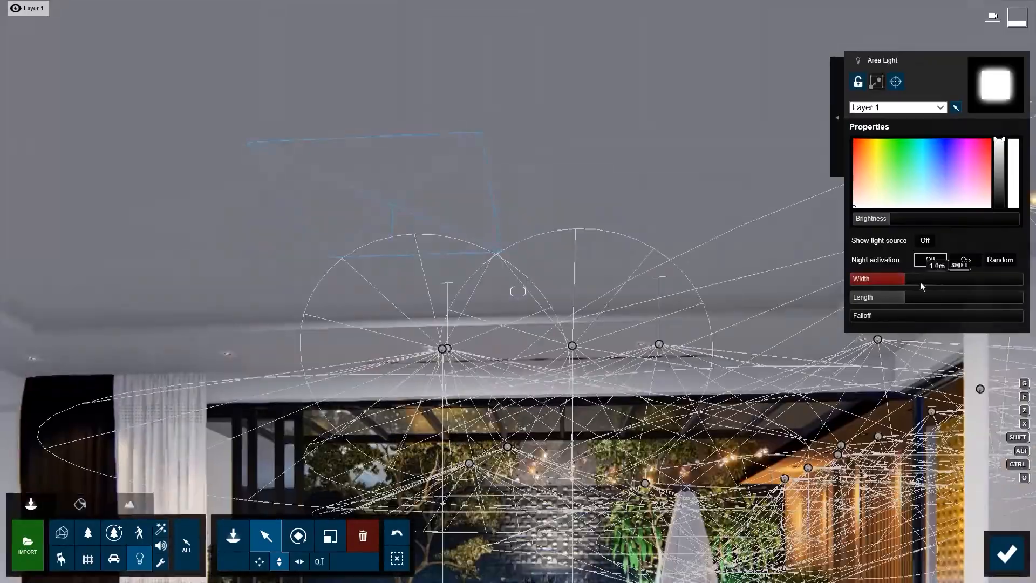
pyautogui.click(1004, 553)
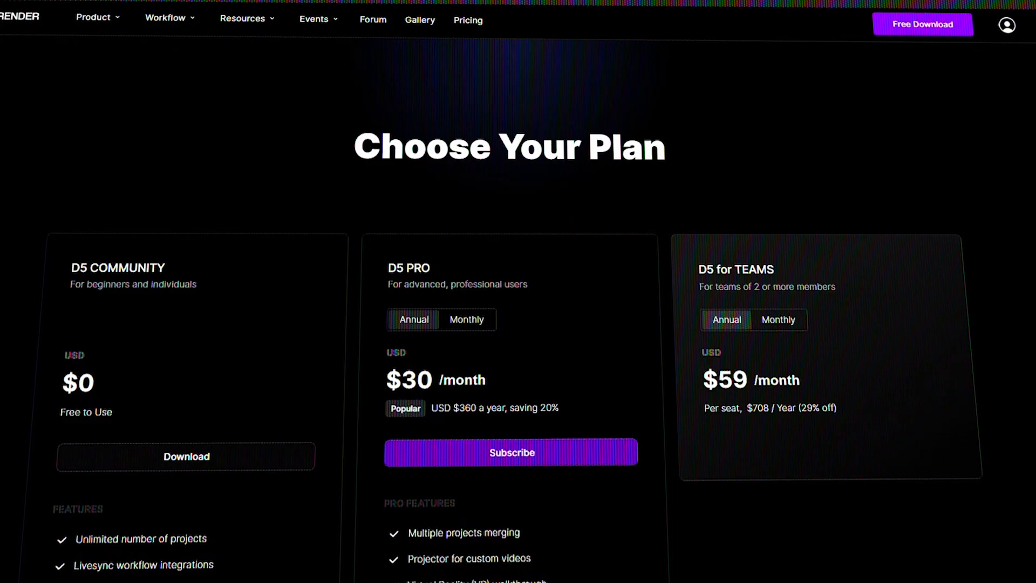
# Step: Scroll the D5 Render Pricing page to compare Community, Pro and Teams plan features
pyautogui.scroll(-3)
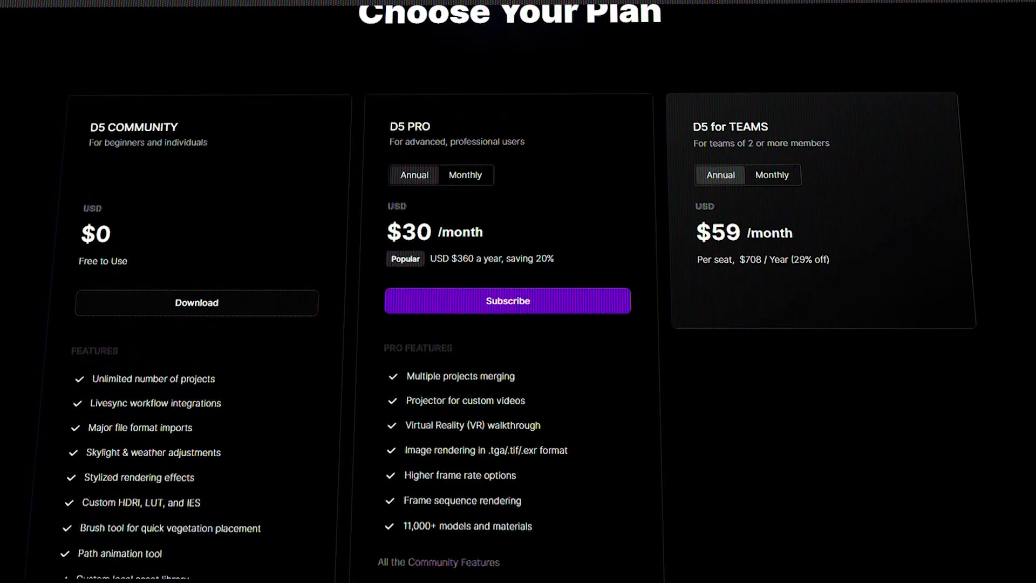
pyautogui.scroll(-3)
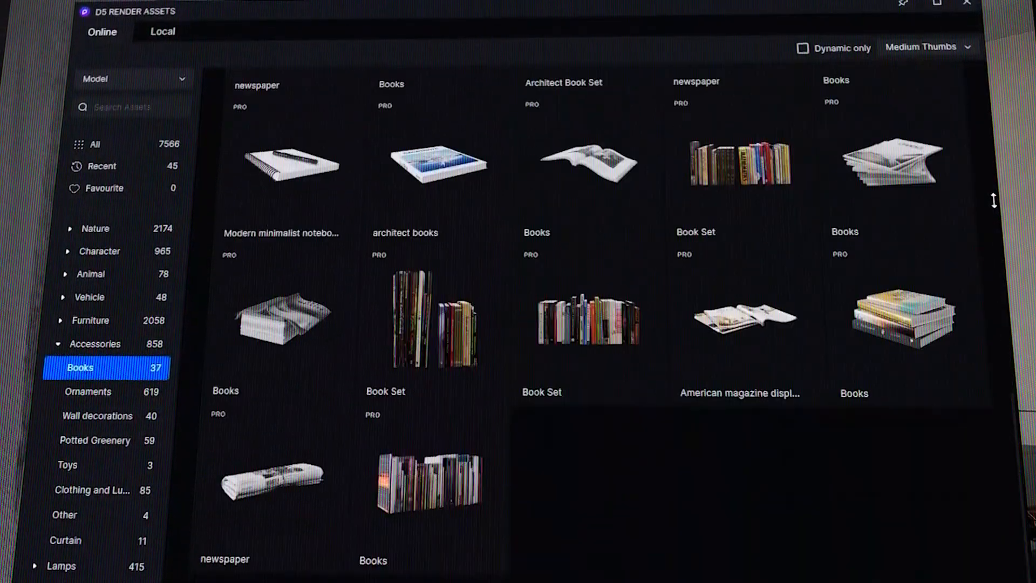
# Step: Browse the Ornaments accessory assets, then select the kitchen's under-cabinet strip light to show its properties
pyautogui.click(88, 389)
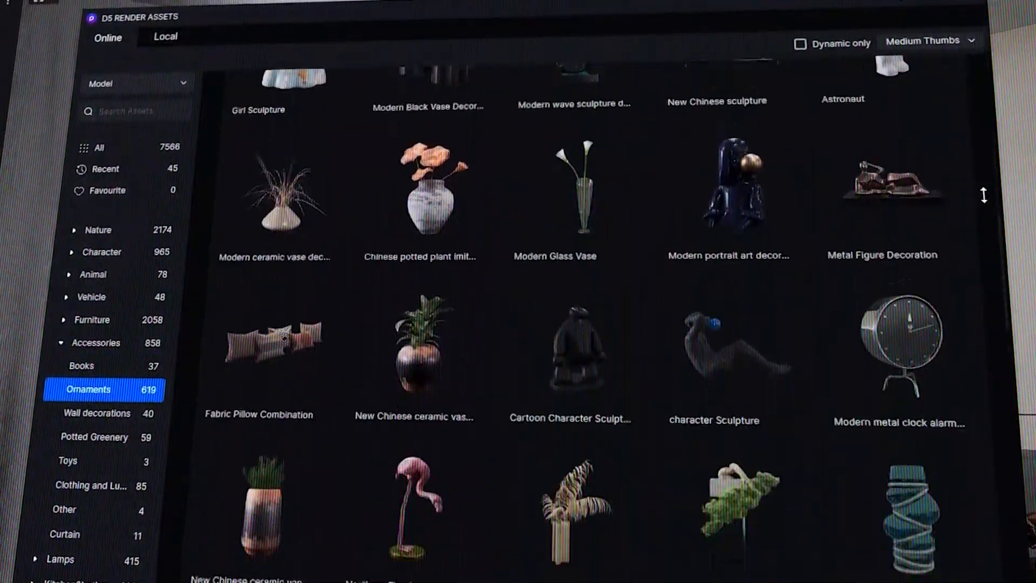
pyautogui.scroll(-3)
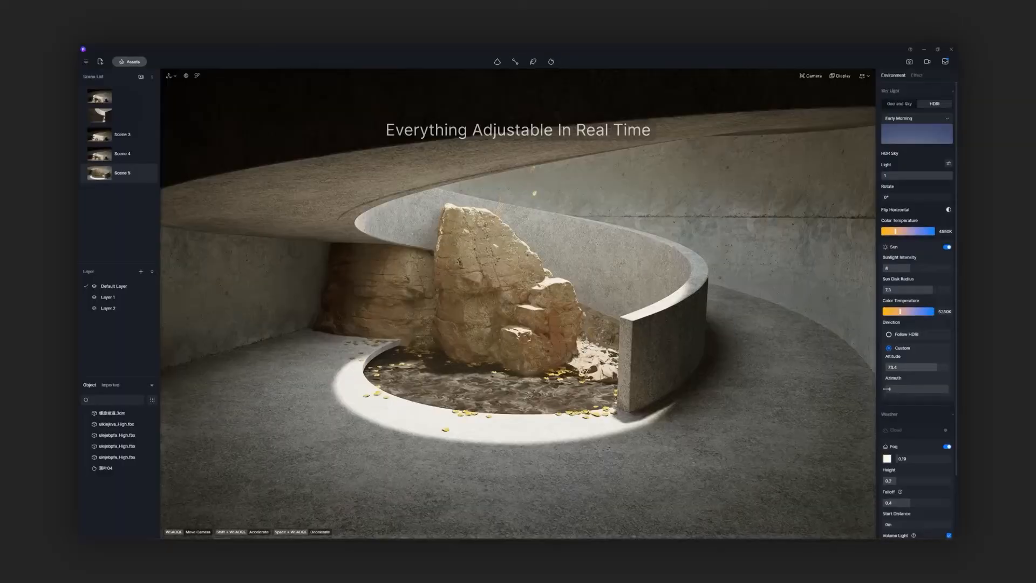
pyautogui.click(100, 155)
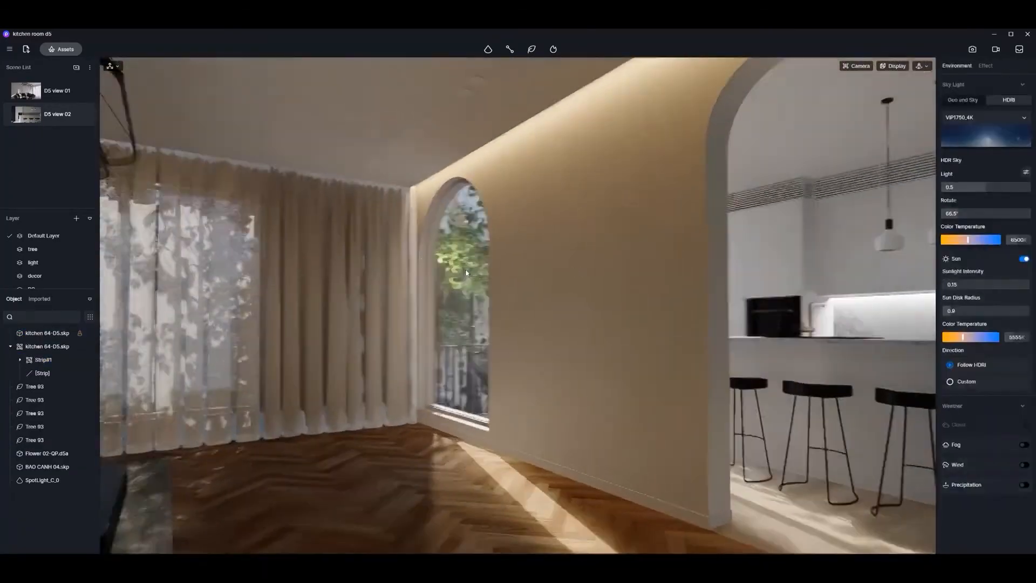
pyautogui.click(42, 373)
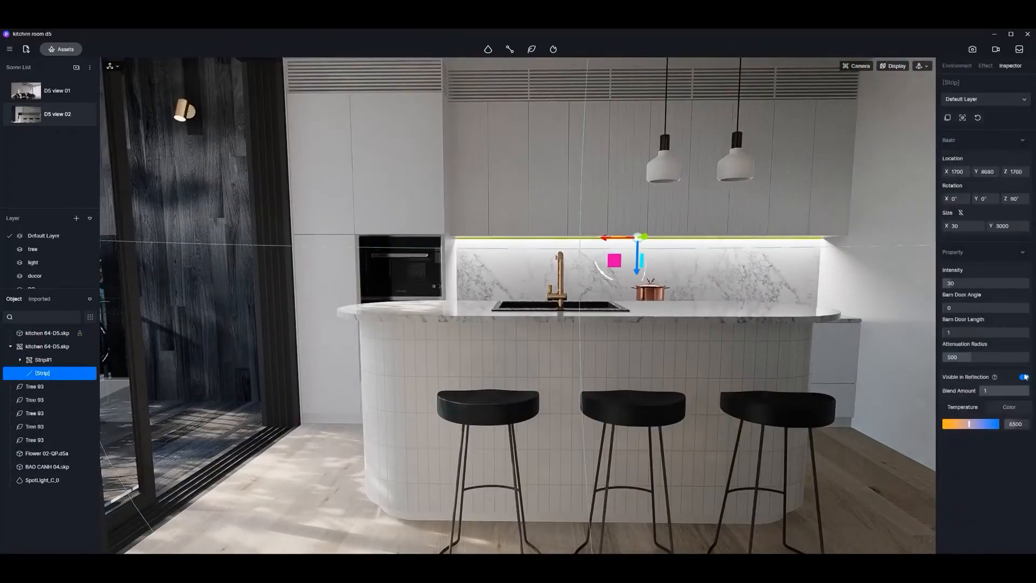